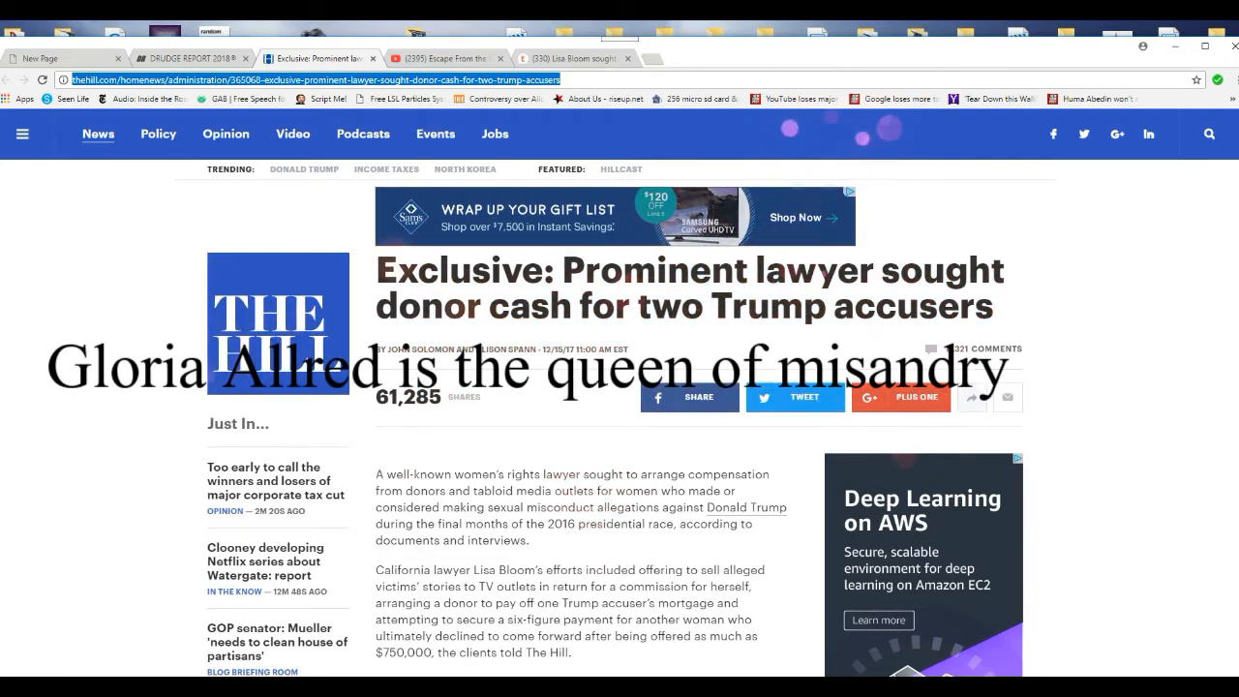
scroll("down", 3)
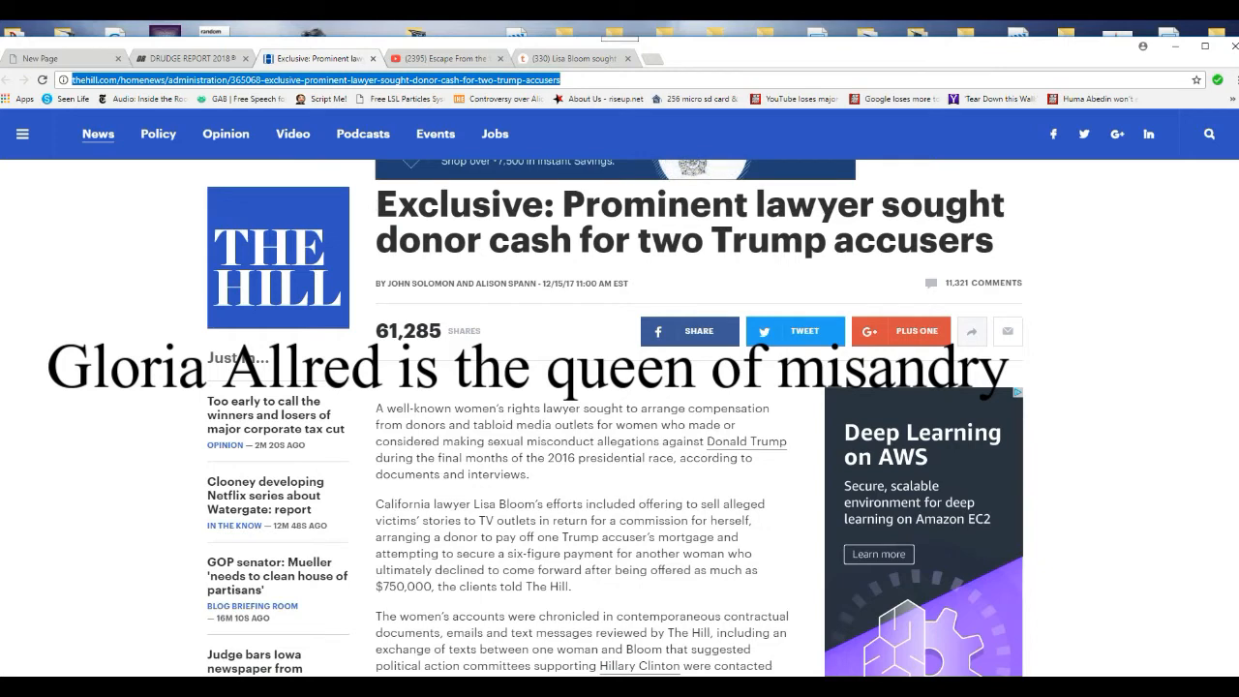
scroll("down", 3)
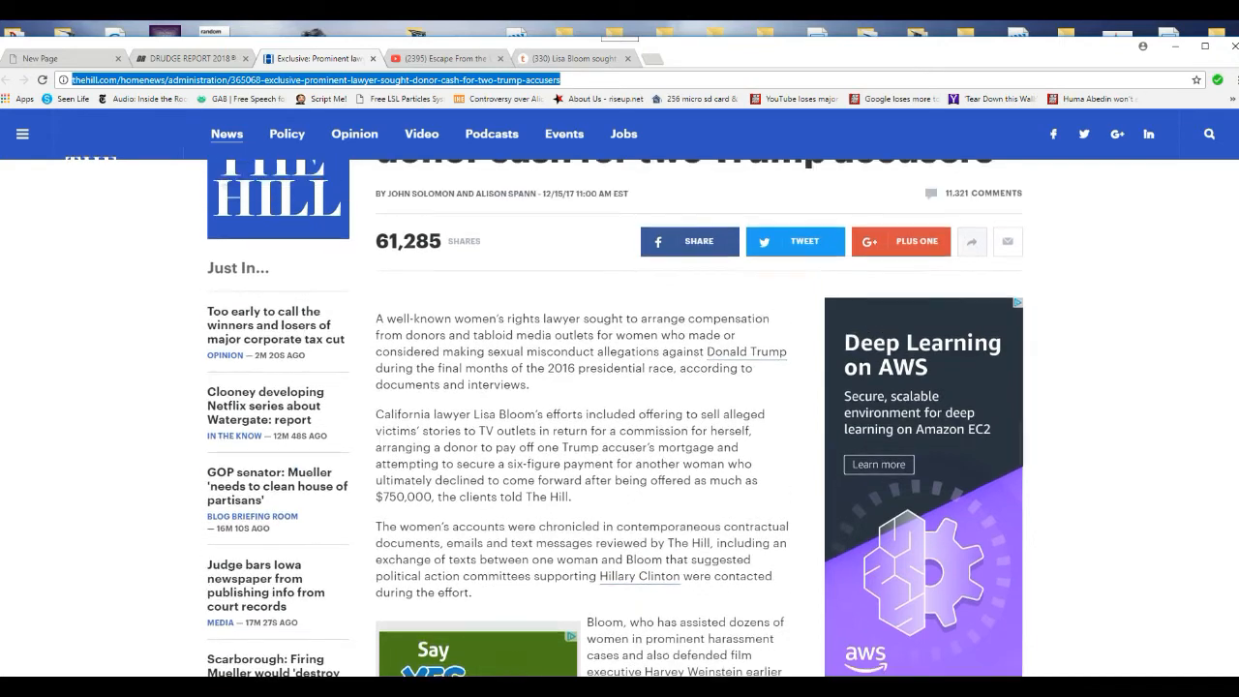
scroll("down", 3)
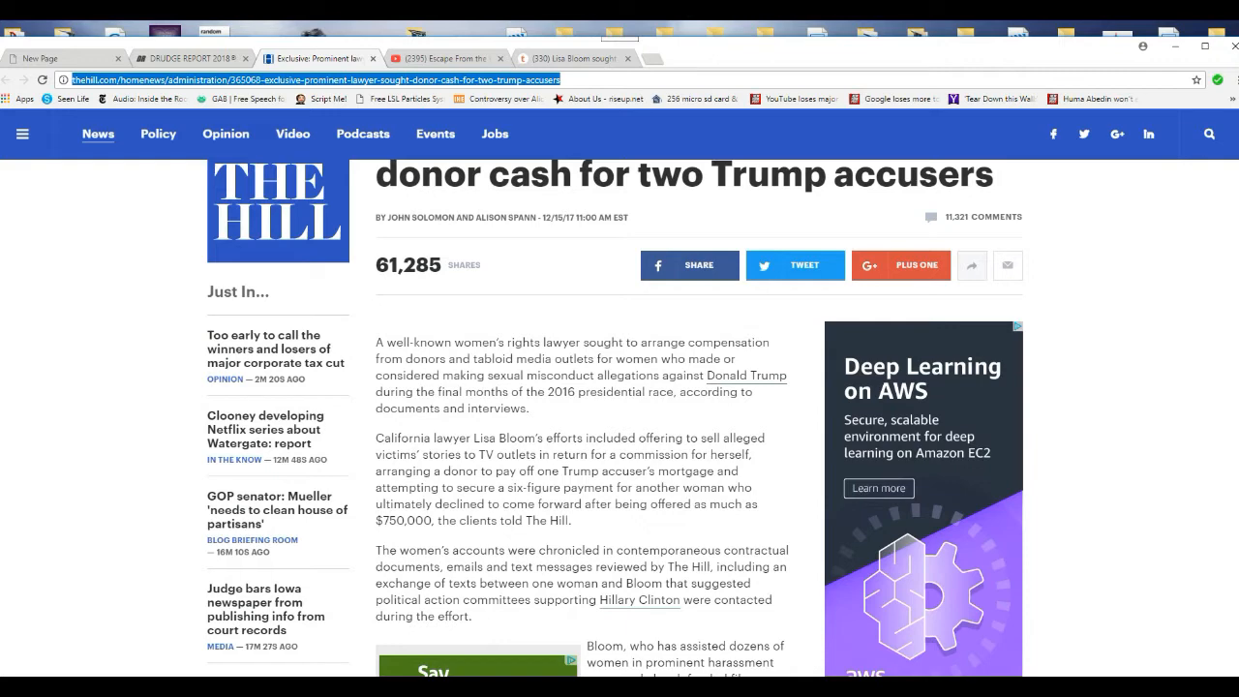
scroll("down", 3)
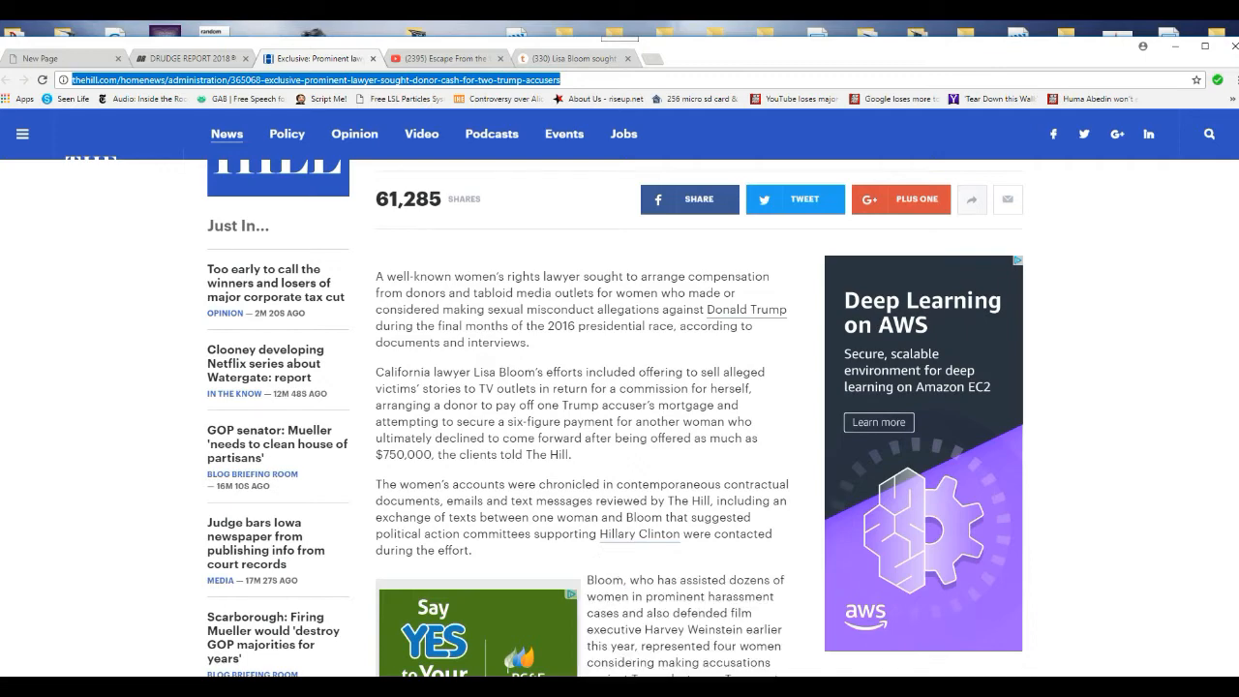
scroll("down", 3)
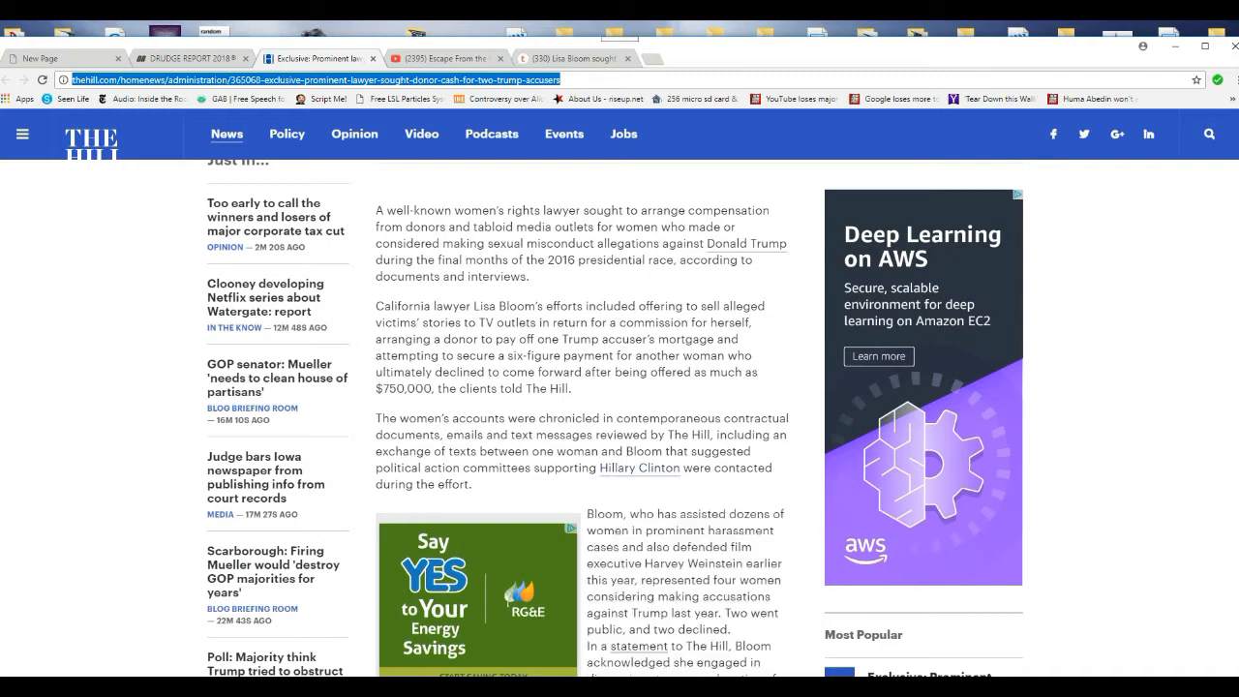
scroll("down", 3)
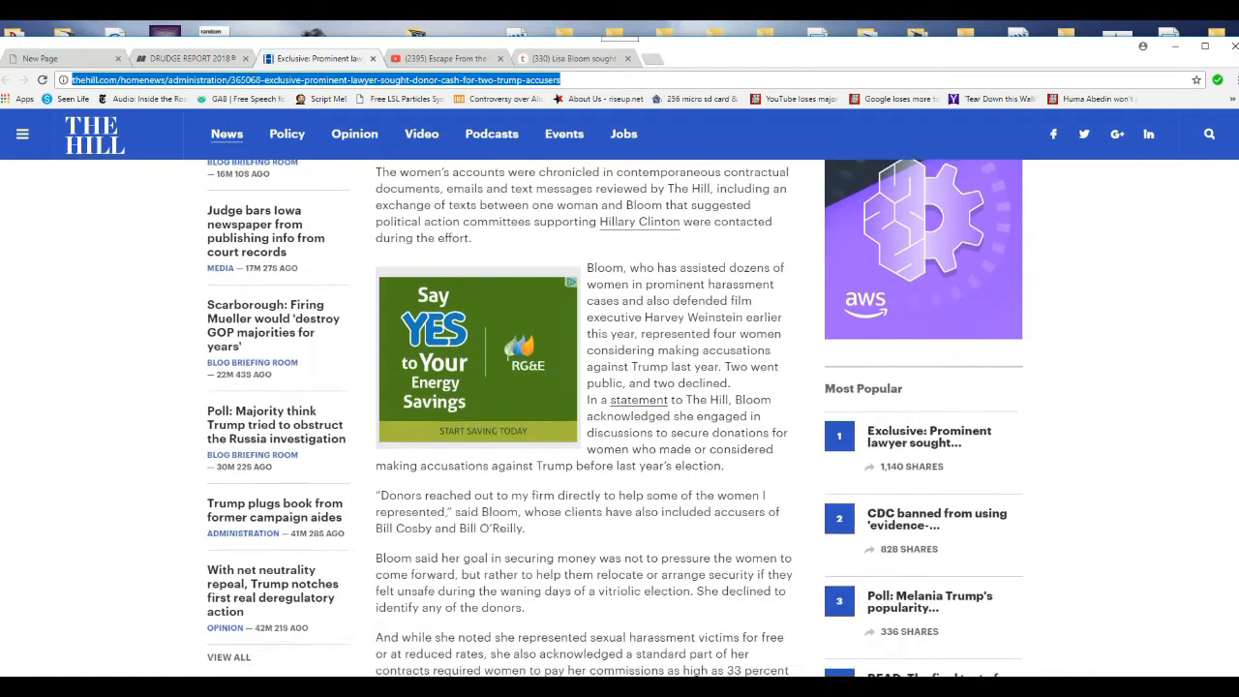
scroll("down", 3)
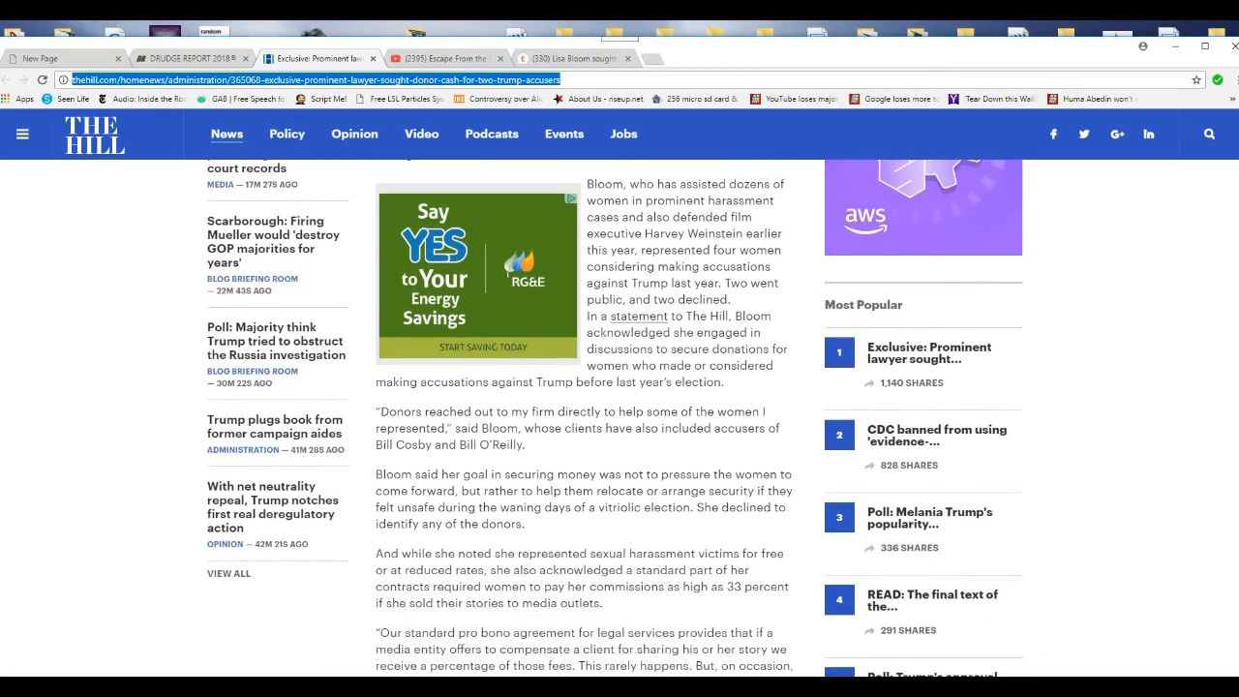
scroll("down", 3)
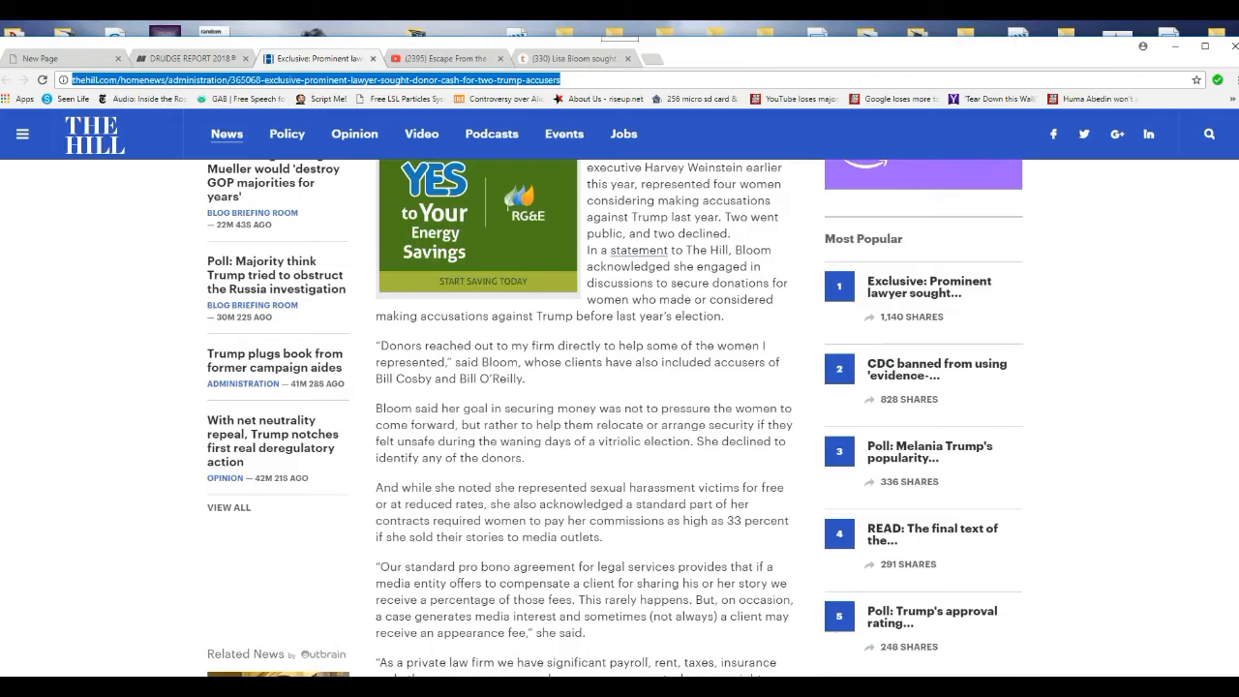
scroll("down", 3)
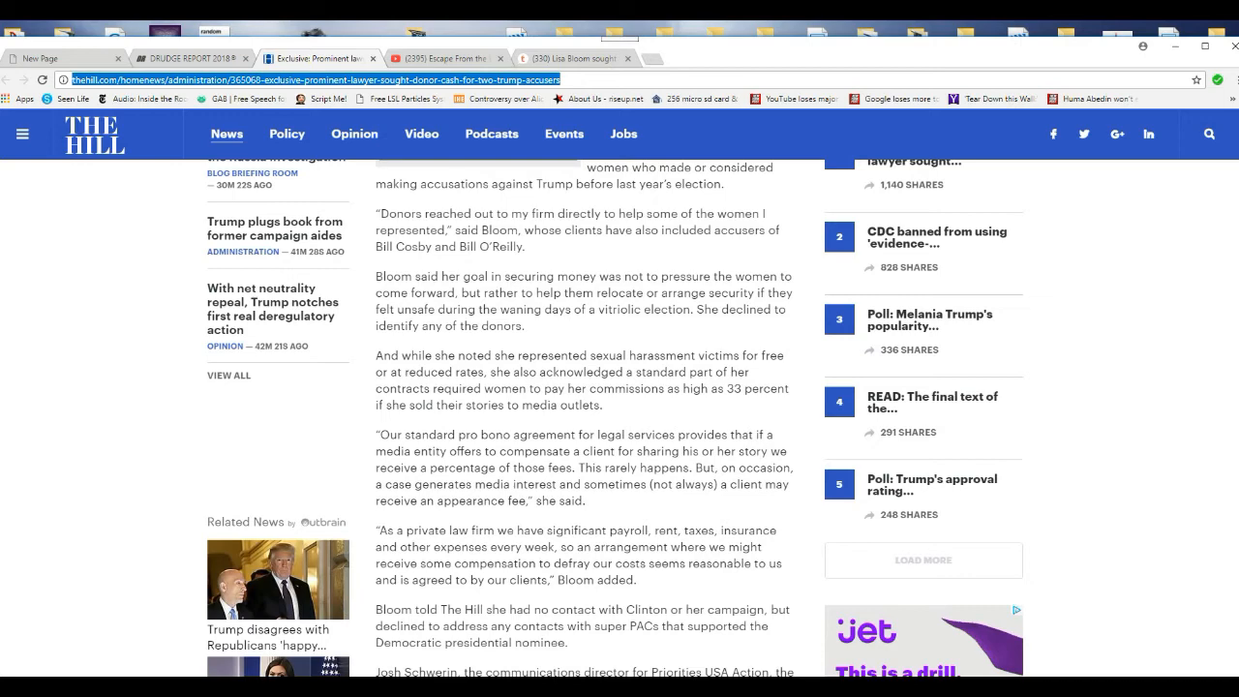
scroll("down", 3)
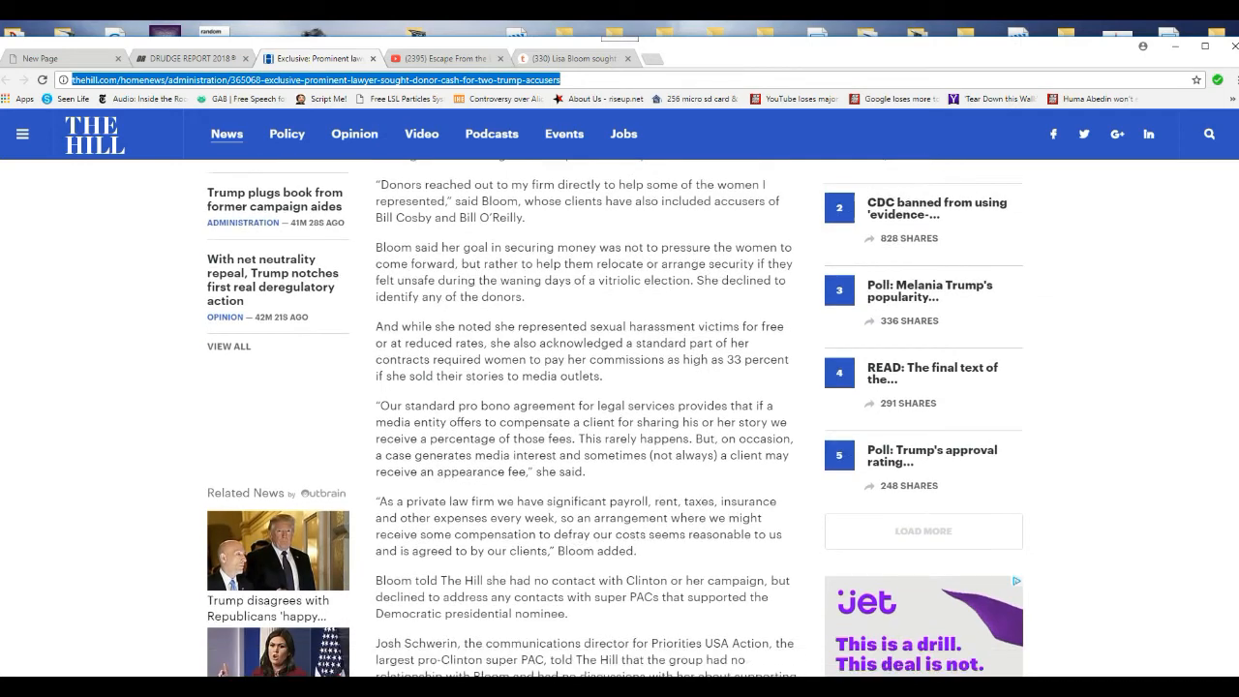
scroll("down", 3)
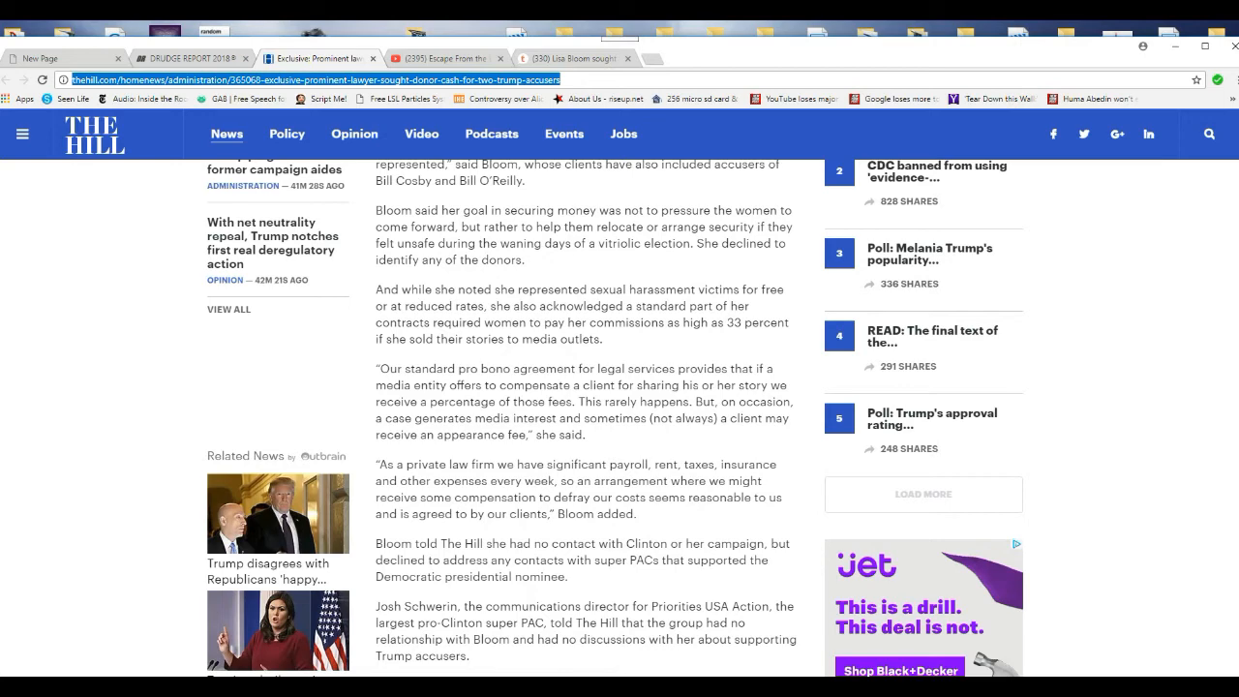
scroll("down", 3)
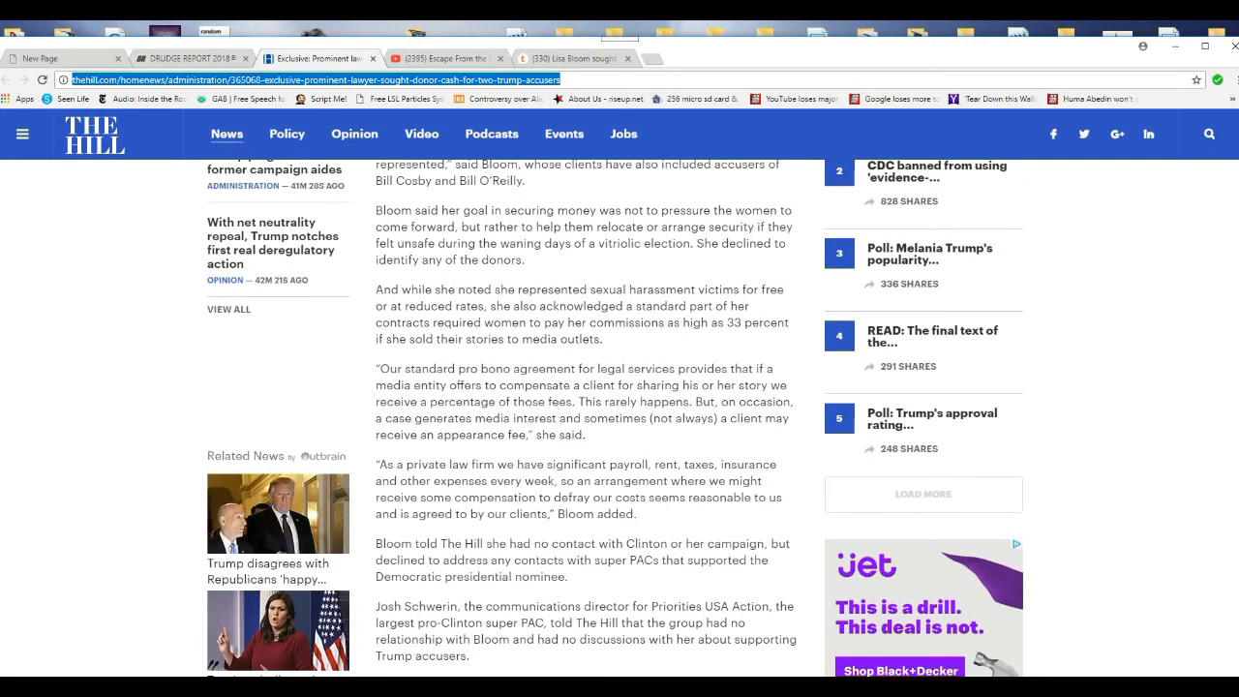
scroll("down", 3)
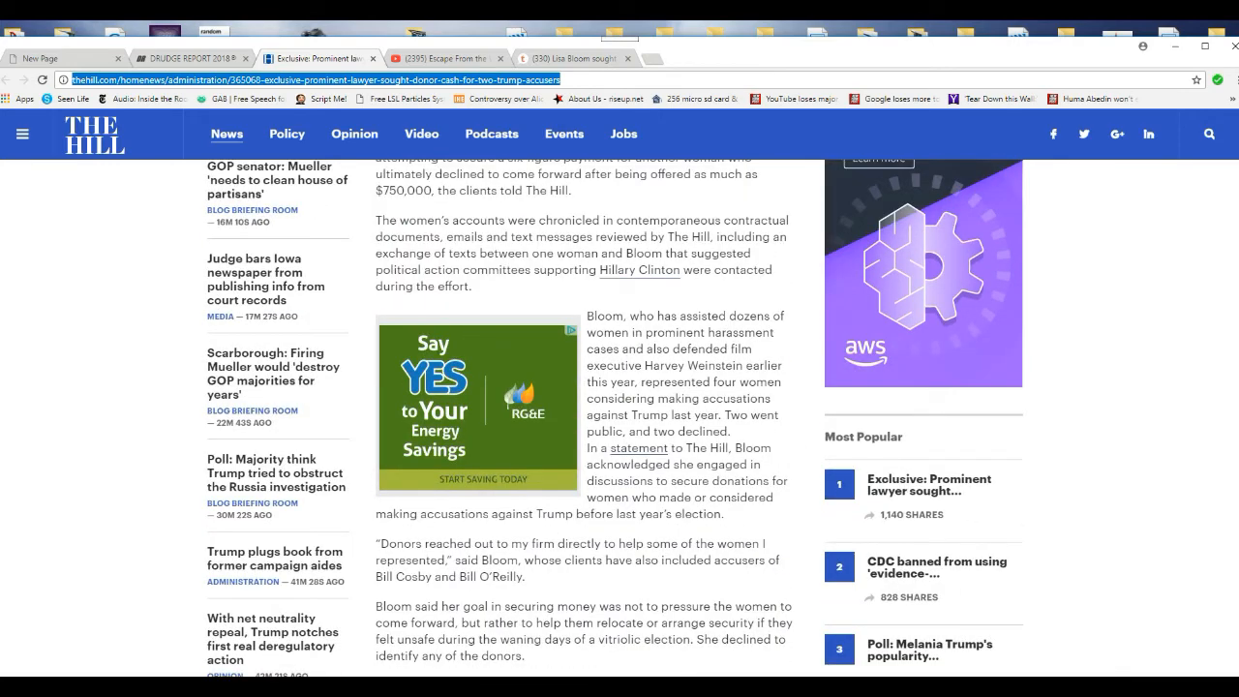
scroll("up", 3)
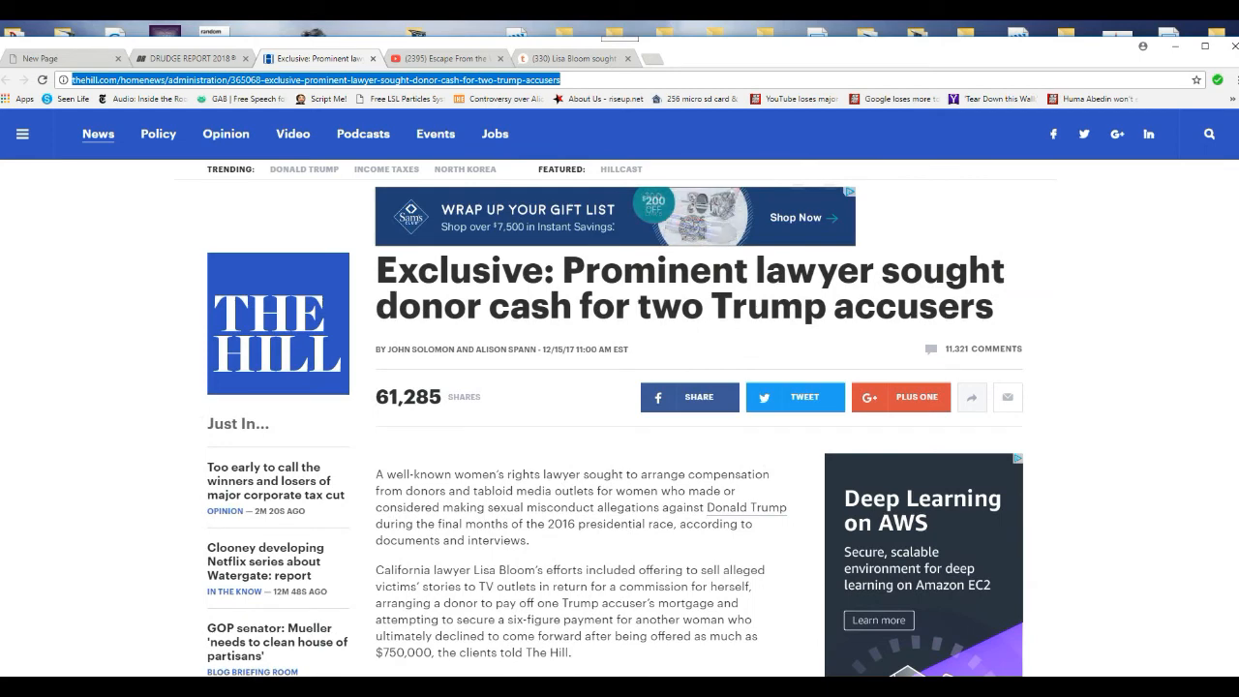
scroll("down", 3)
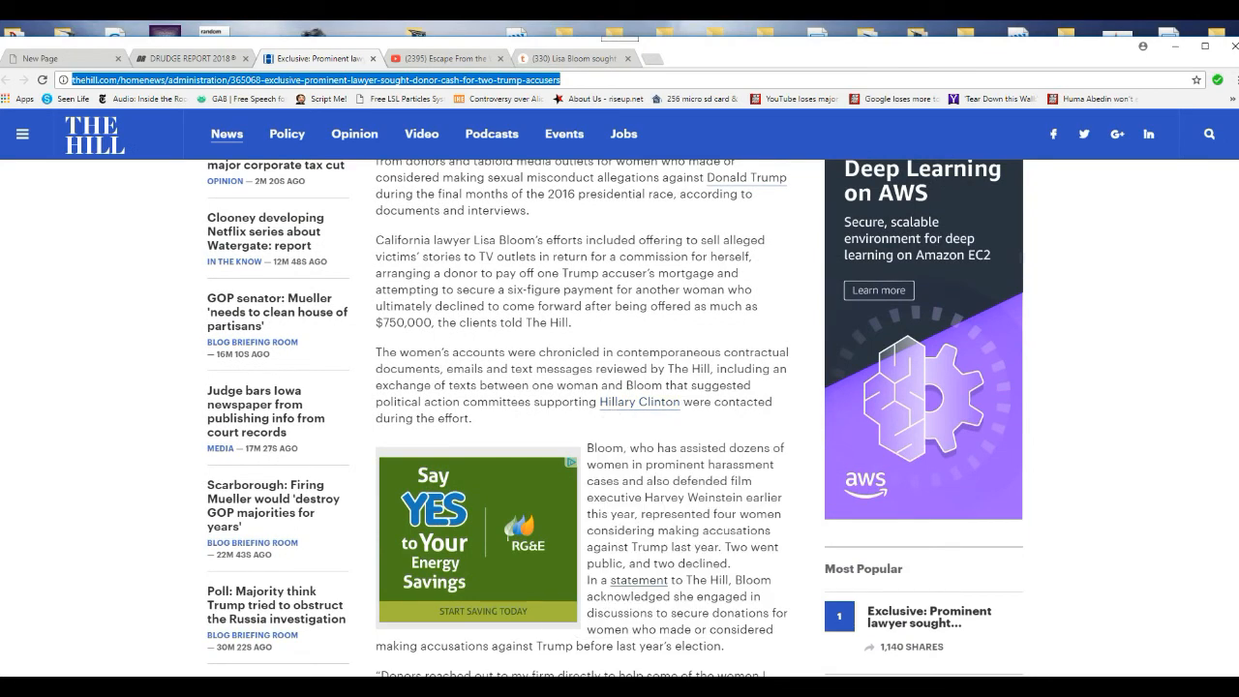
scroll("down", 3)
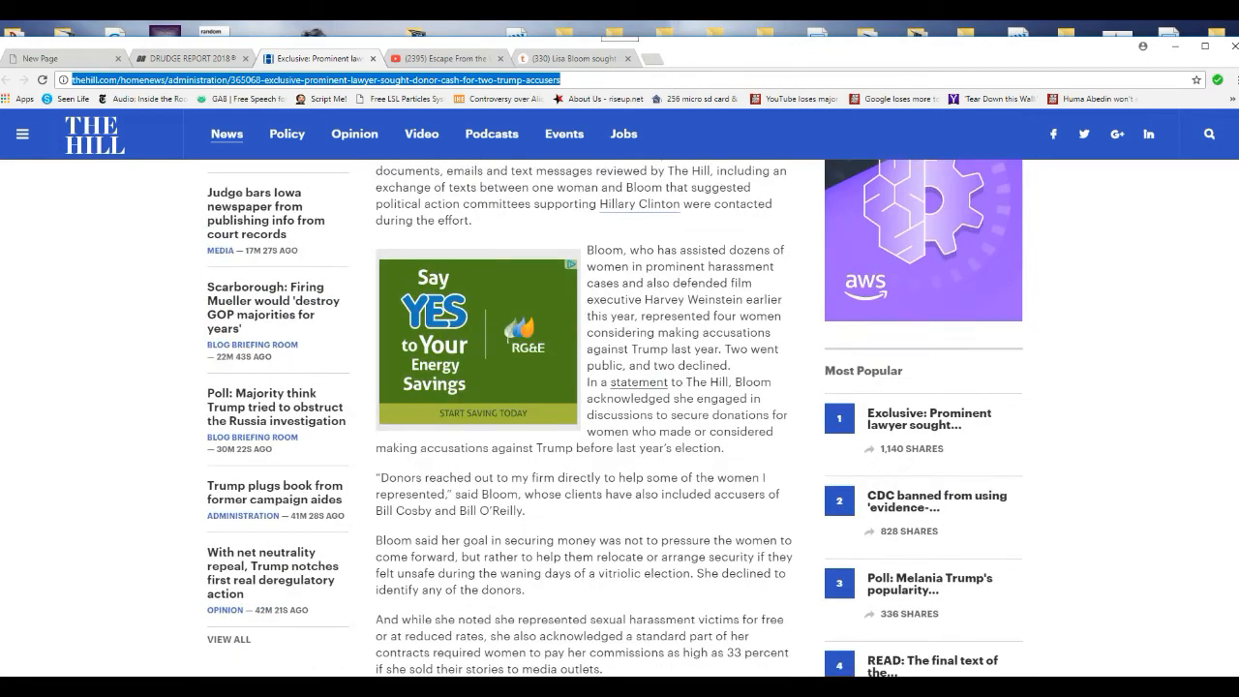
scroll("down", 3)
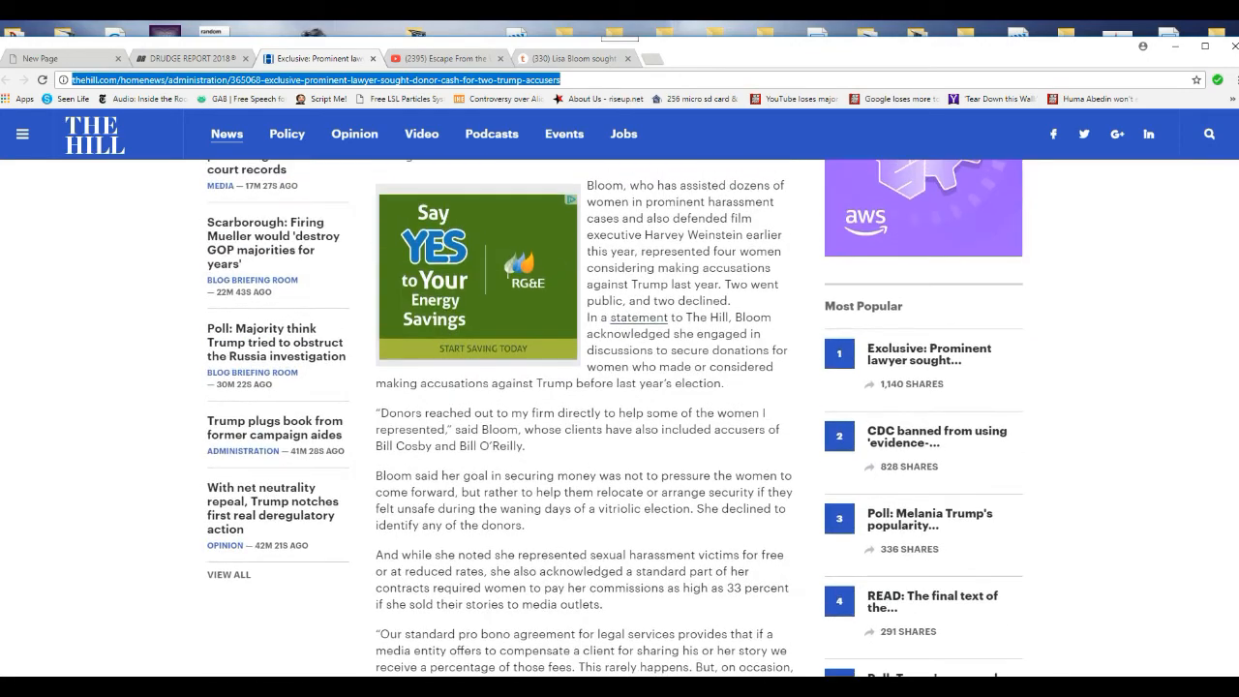
scroll("up", 3)
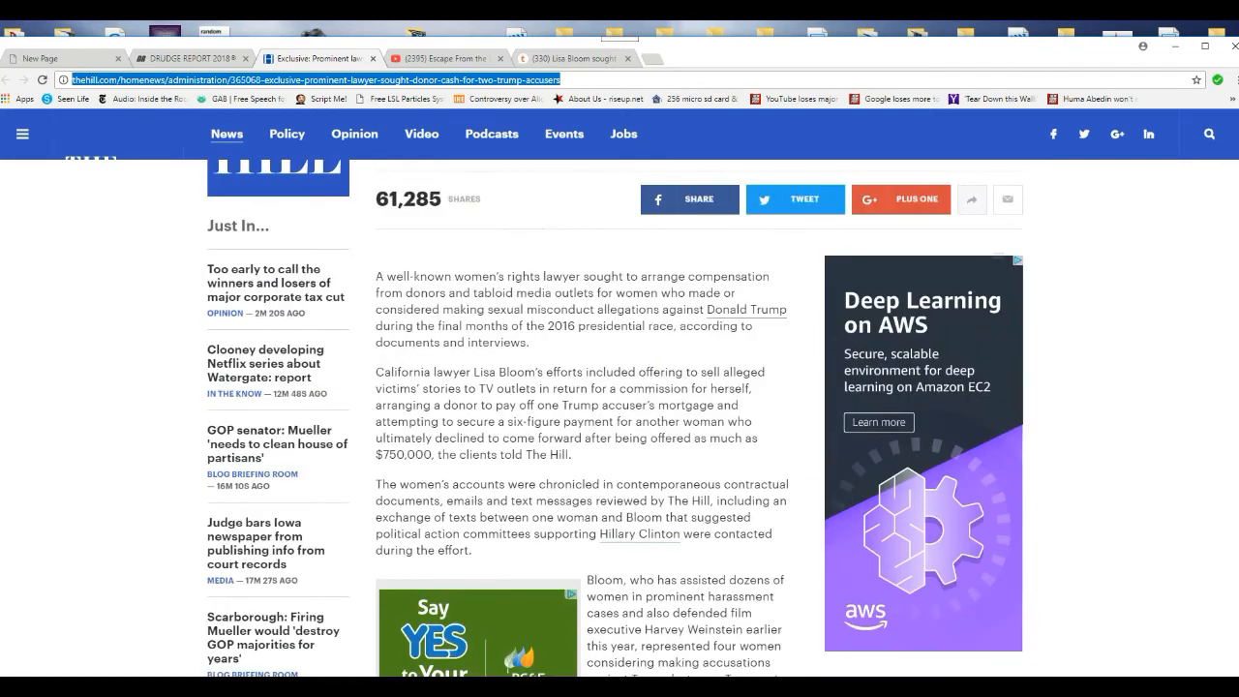
scroll("up", 3)
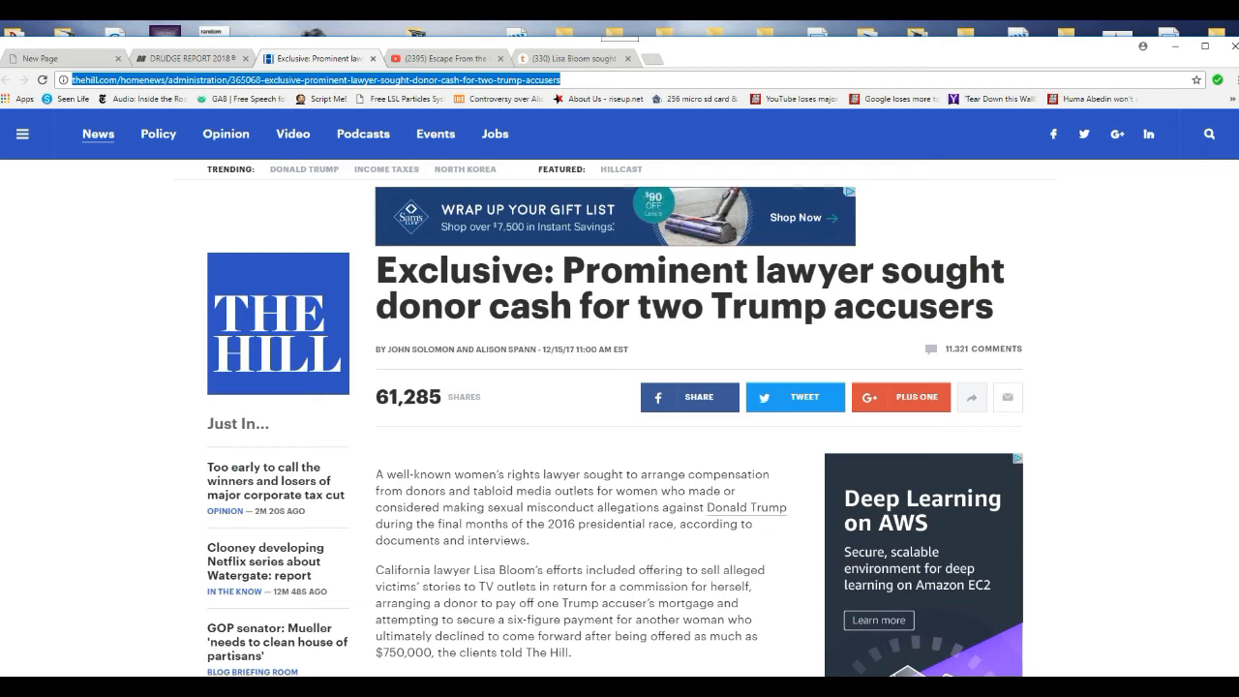
scroll("down", 3)
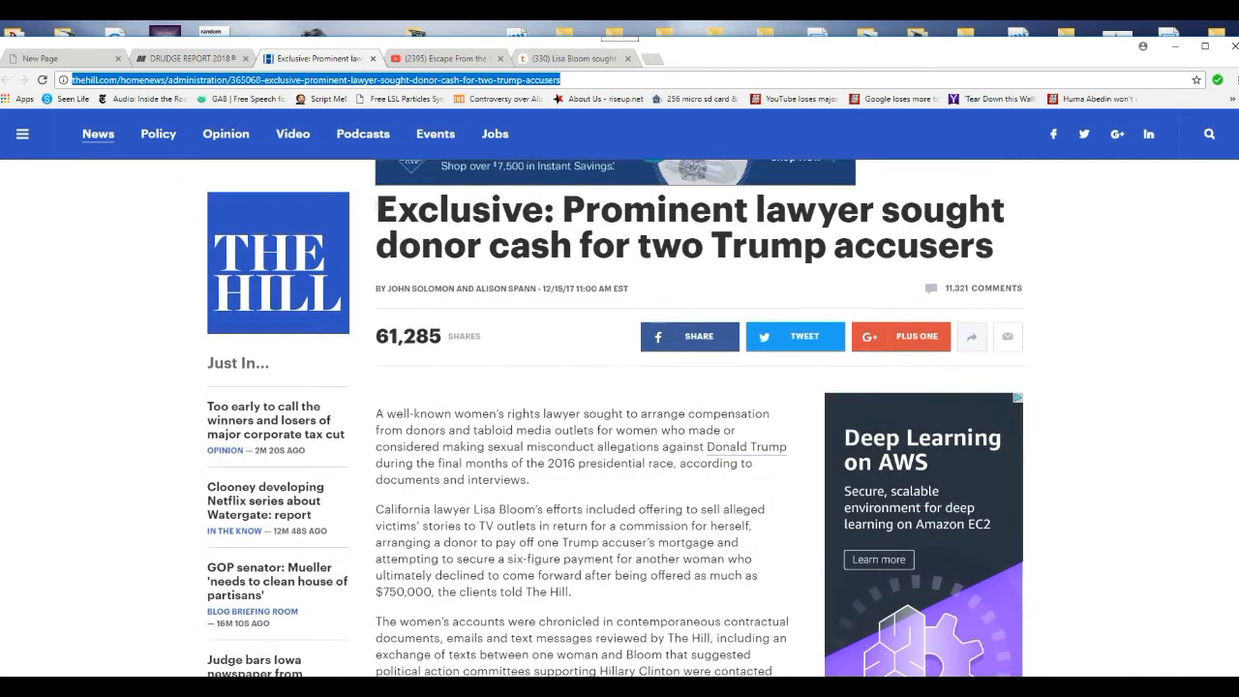
scroll("down", 3)
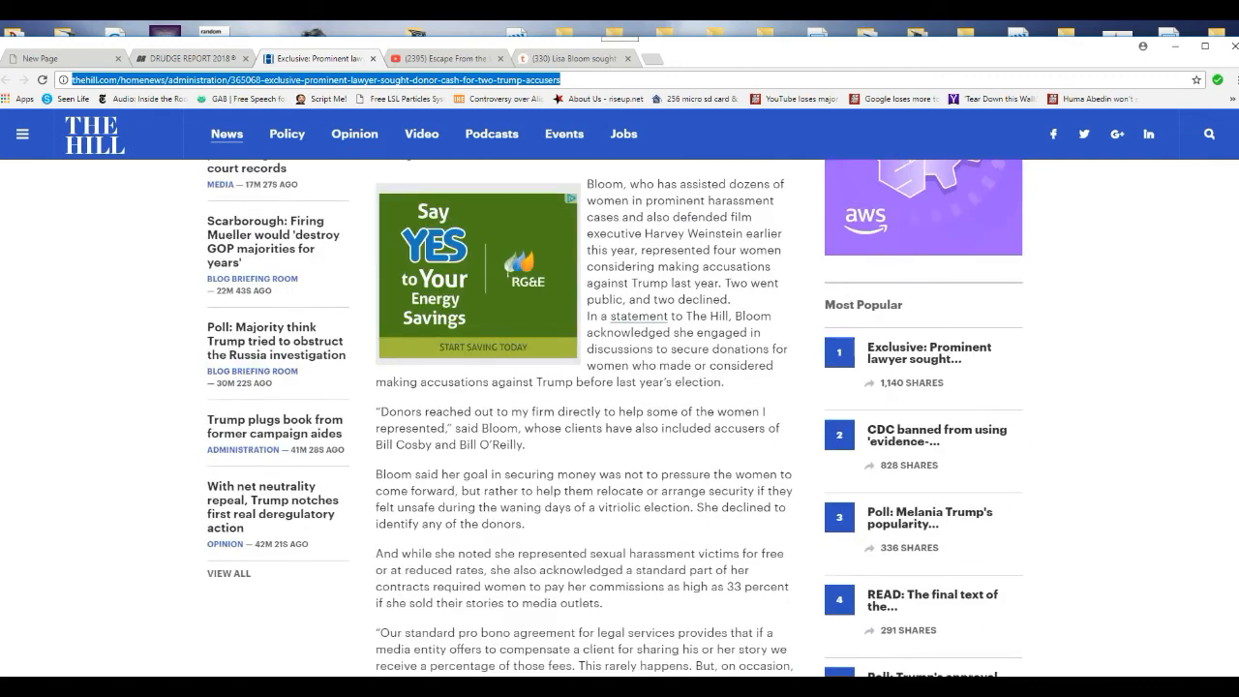